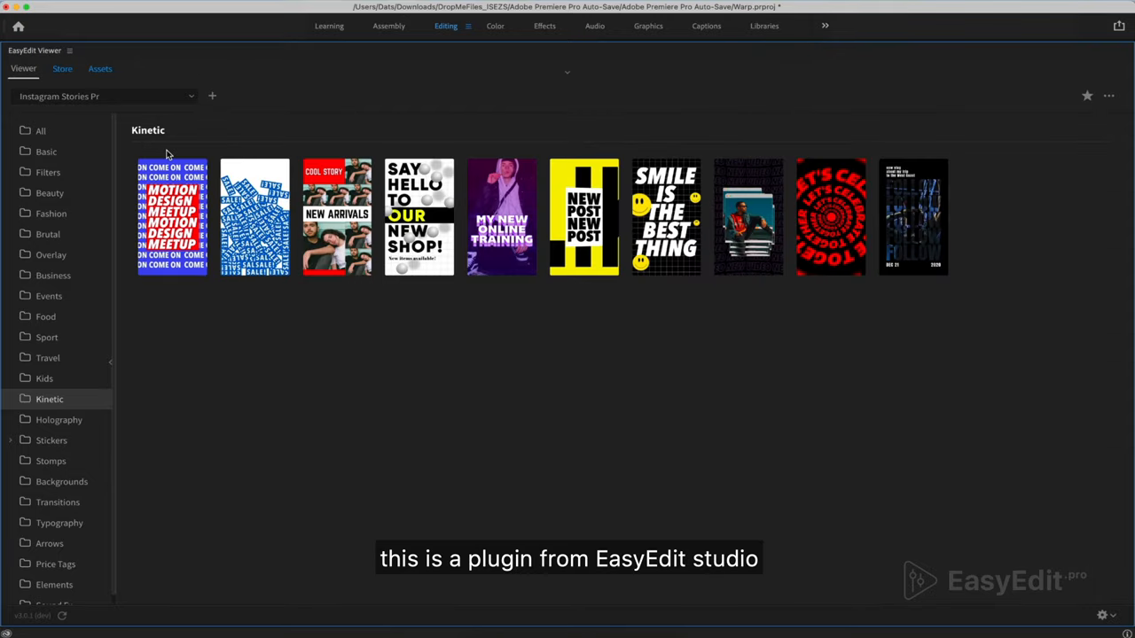
Browse the All category of Instagram Stories templates, then dock the viewer back to its normal size.
{"action": "left_click", "coordinate": [46, 153]}
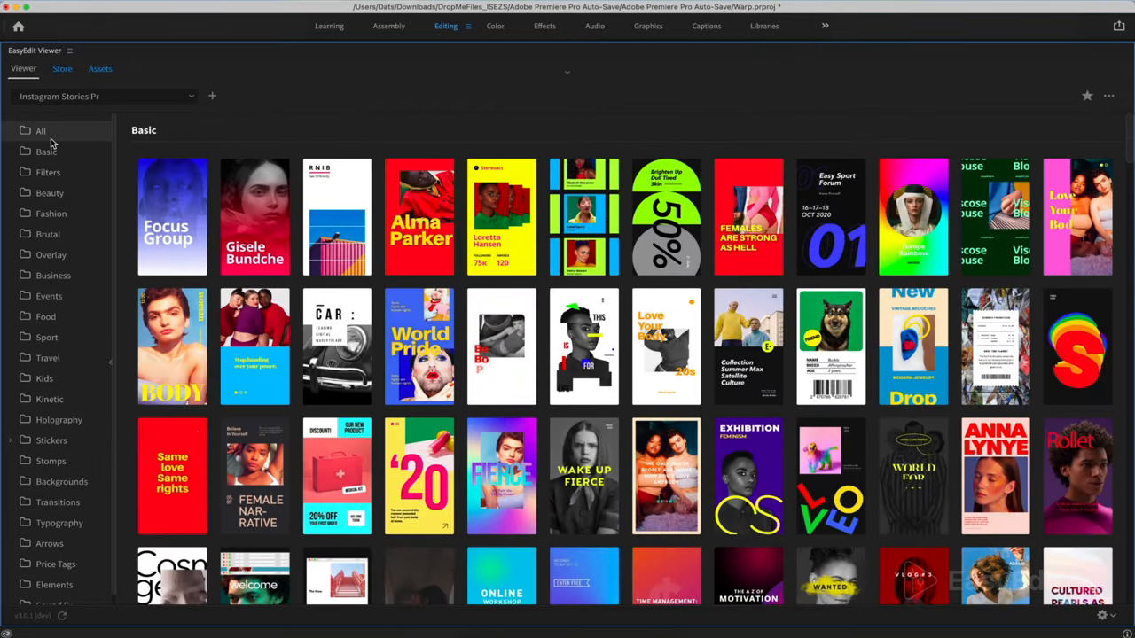
{"action": "scroll", "scroll_direction": "down", "scroll_amount": 3}
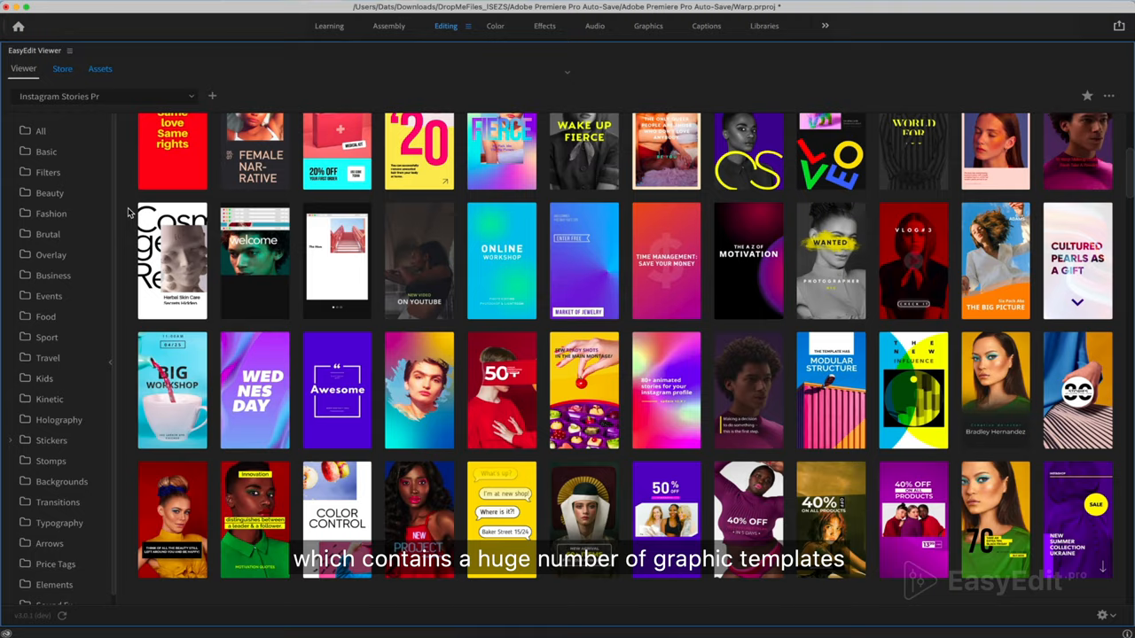
{"action": "scroll", "scroll_direction": "down", "scroll_amount": 3}
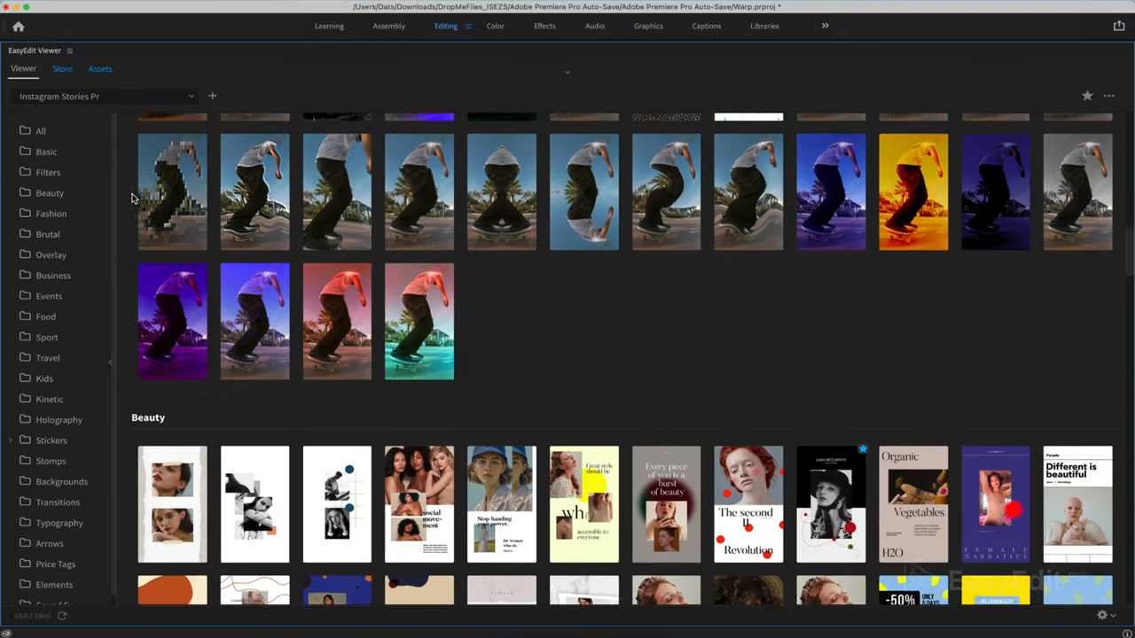
{"action": "scroll", "scroll_direction": "down", "scroll_amount": 3}
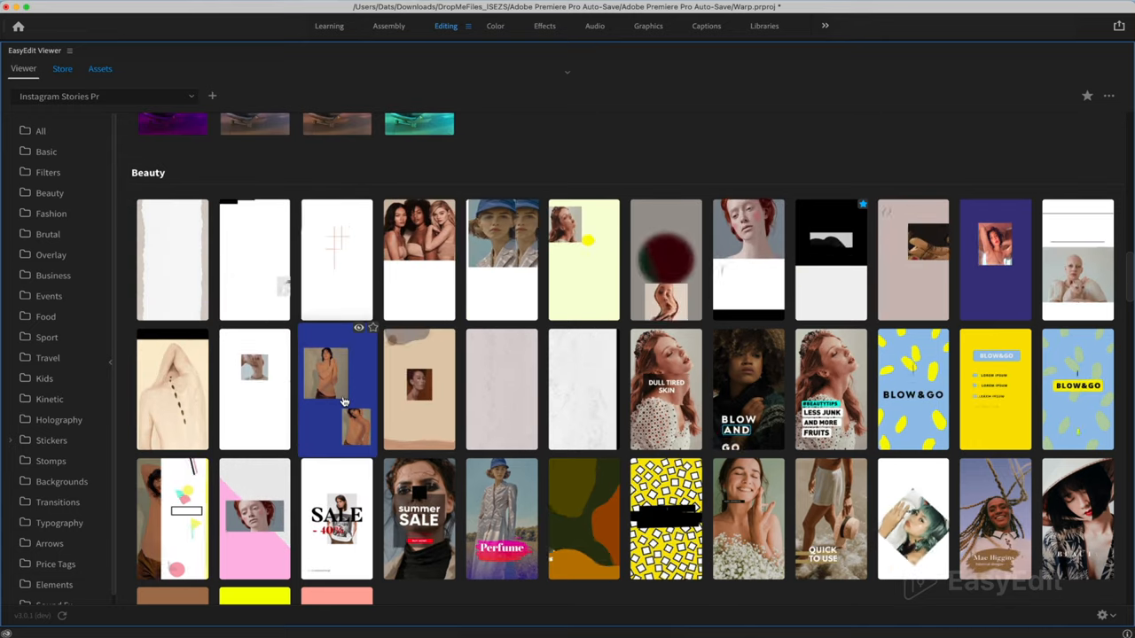
{"action": "scroll", "scroll_direction": "down", "scroll_amount": 3}
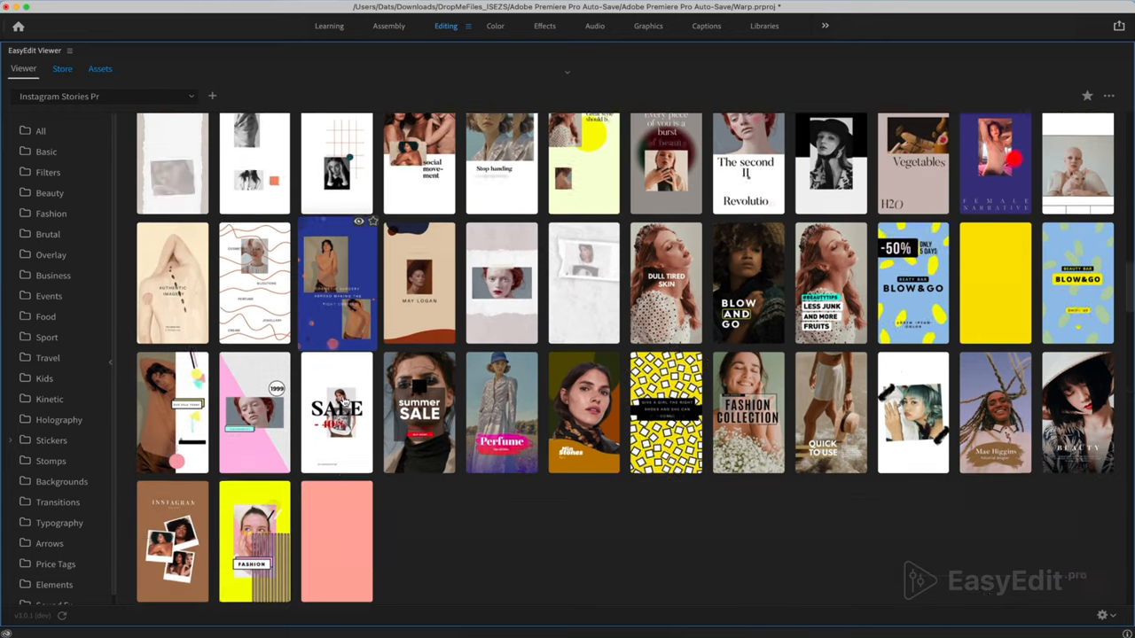
{"action": "scroll", "scroll_direction": "down", "scroll_amount": 3}
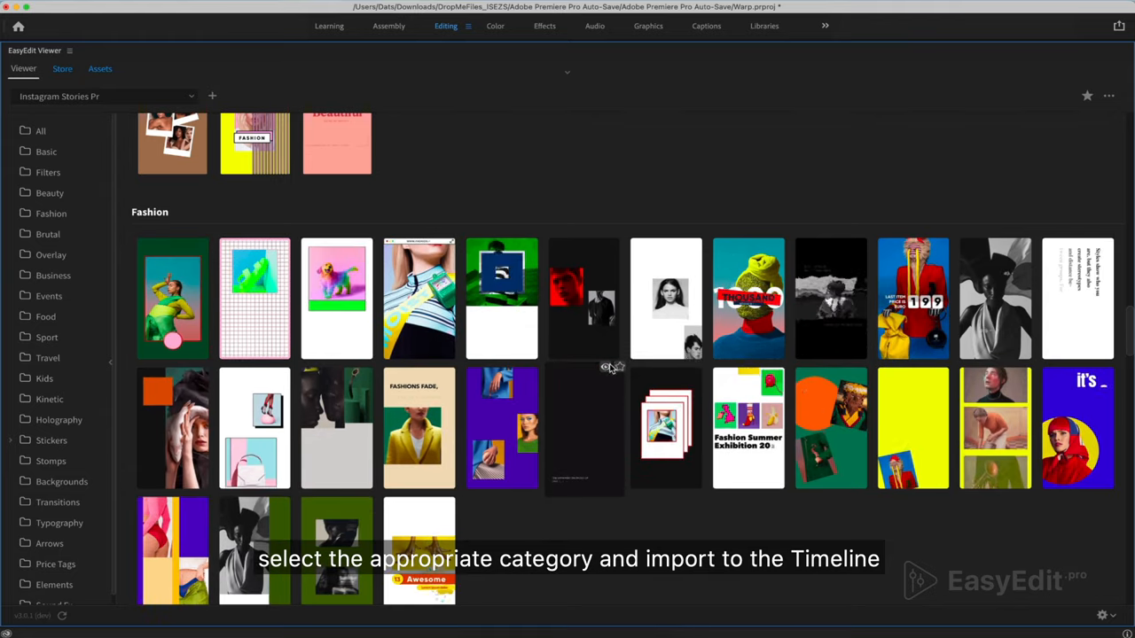
{"action": "left_click", "coordinate": [584, 427]}
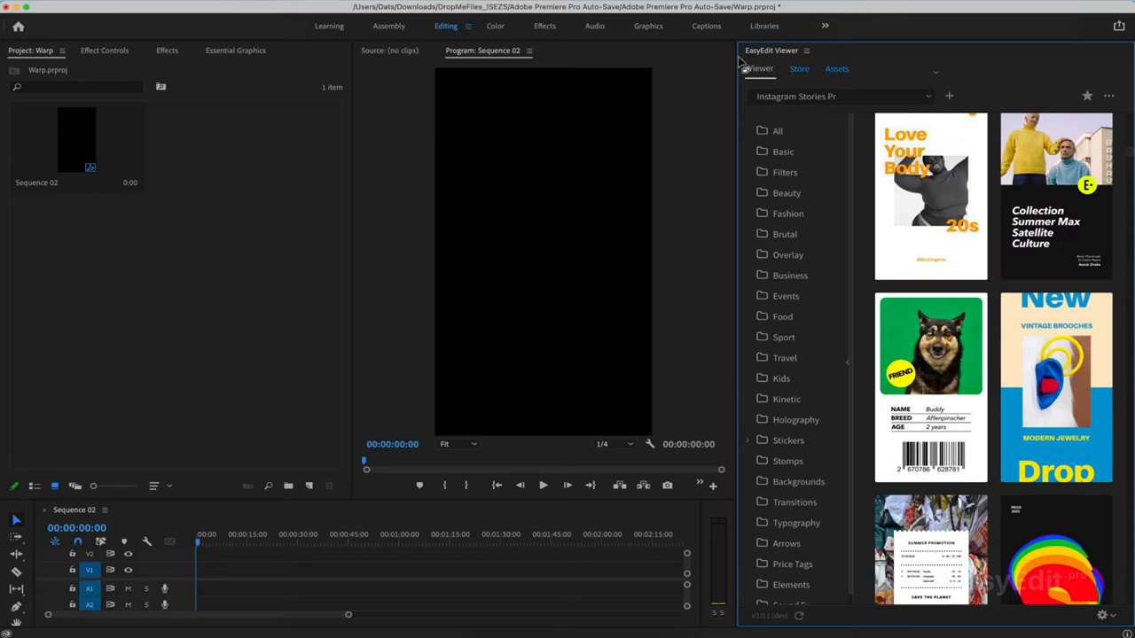
Switch EasyEdit Assets to browsing stock Videos.
{"action": "left_click", "coordinate": [837, 69]}
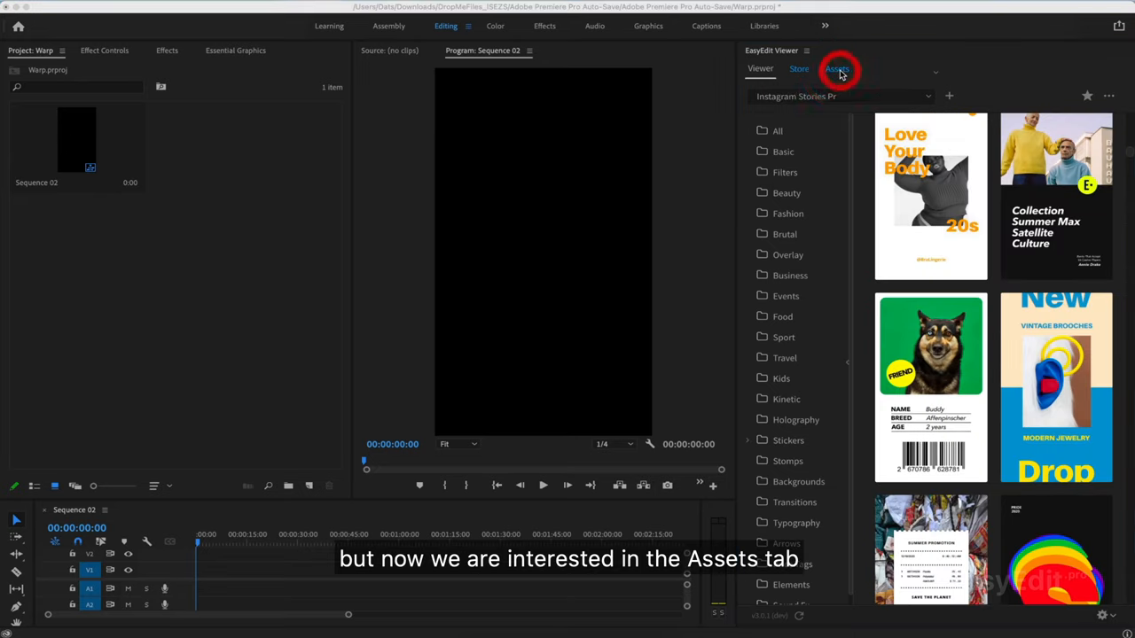
{"action": "left_click", "coordinate": [837, 69]}
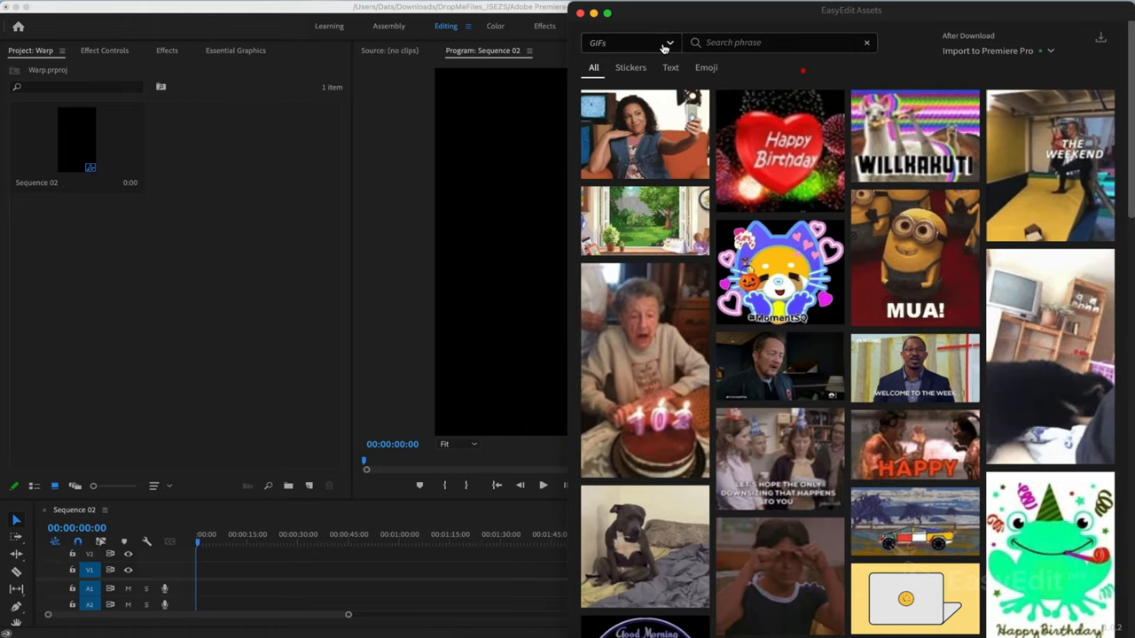
{"action": "left_click", "coordinate": [630, 43]}
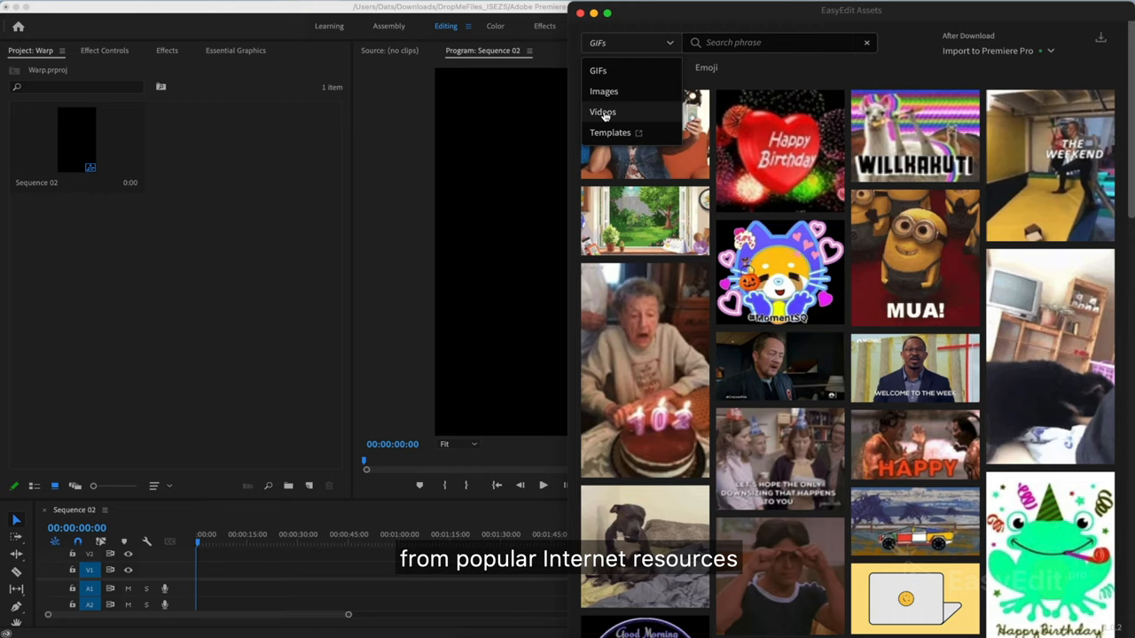
{"action": "left_click", "coordinate": [603, 110]}
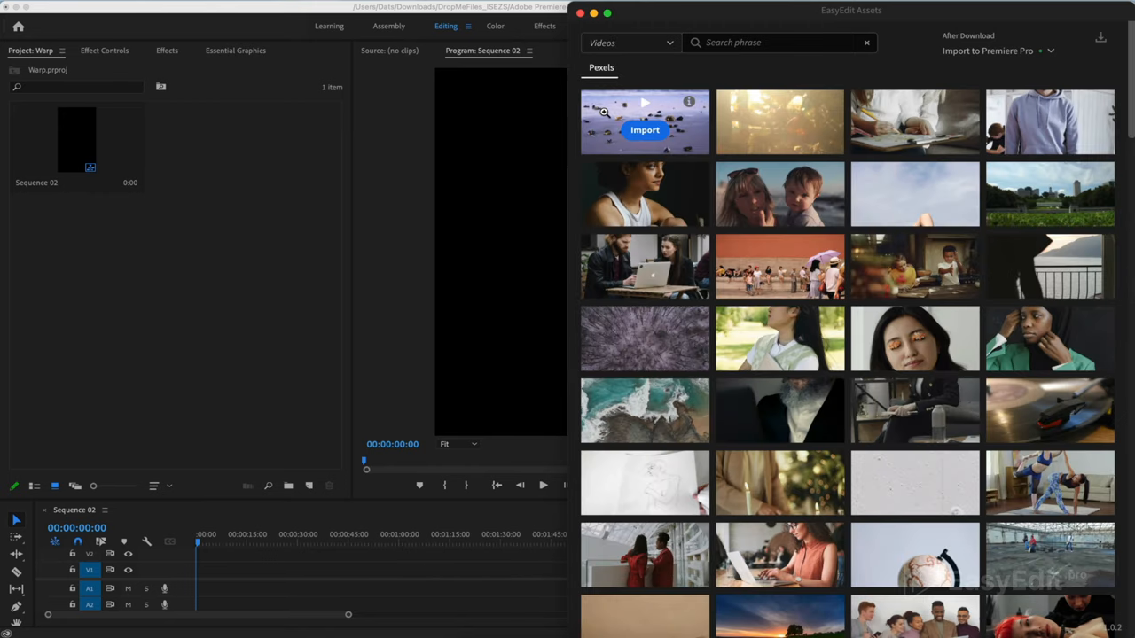
{"action": "mouse_move", "coordinate": [781, 193]}
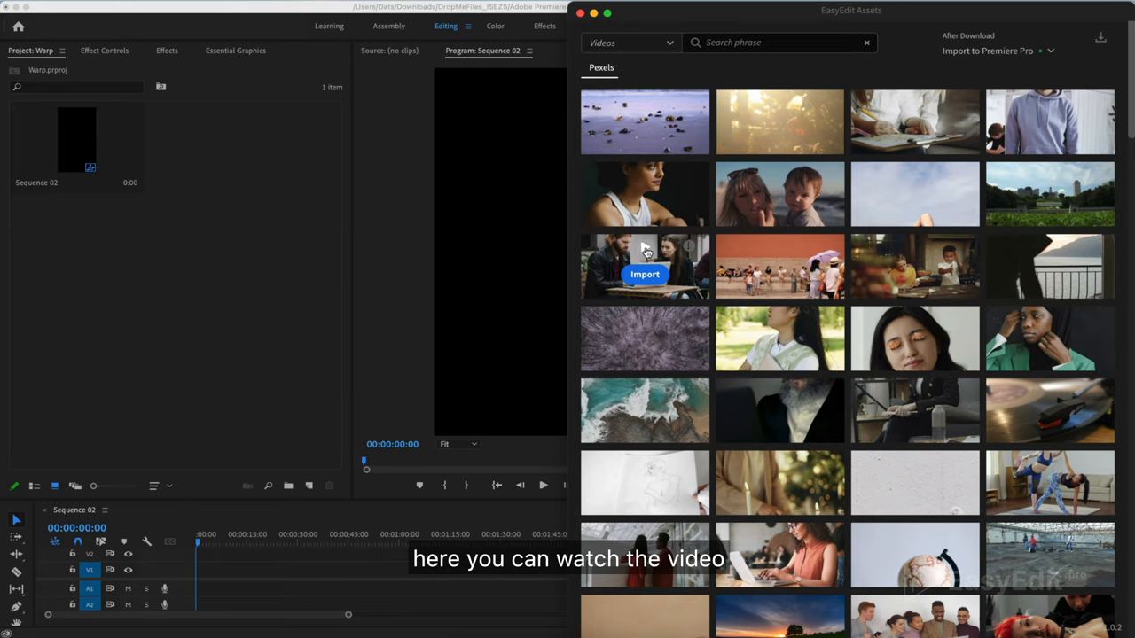
Preview the Pexels café clip of two people with a laptop and import it into the project.
{"action": "left_click", "coordinate": [646, 266]}
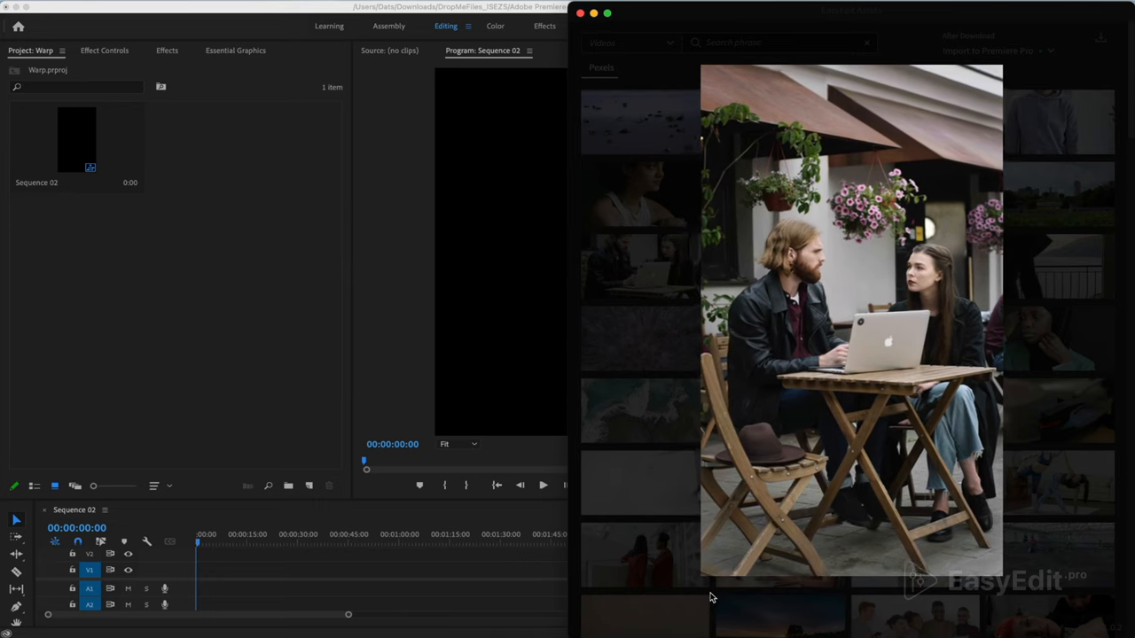
{"action": "left_click", "coordinate": [850, 319]}
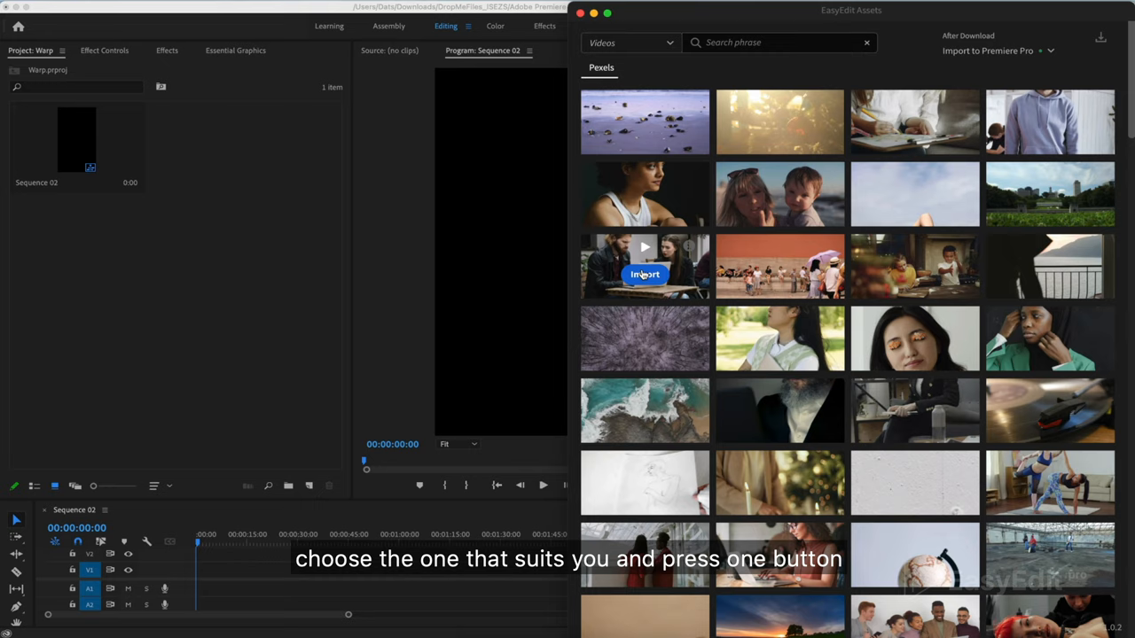
{"action": "left_click", "coordinate": [646, 273]}
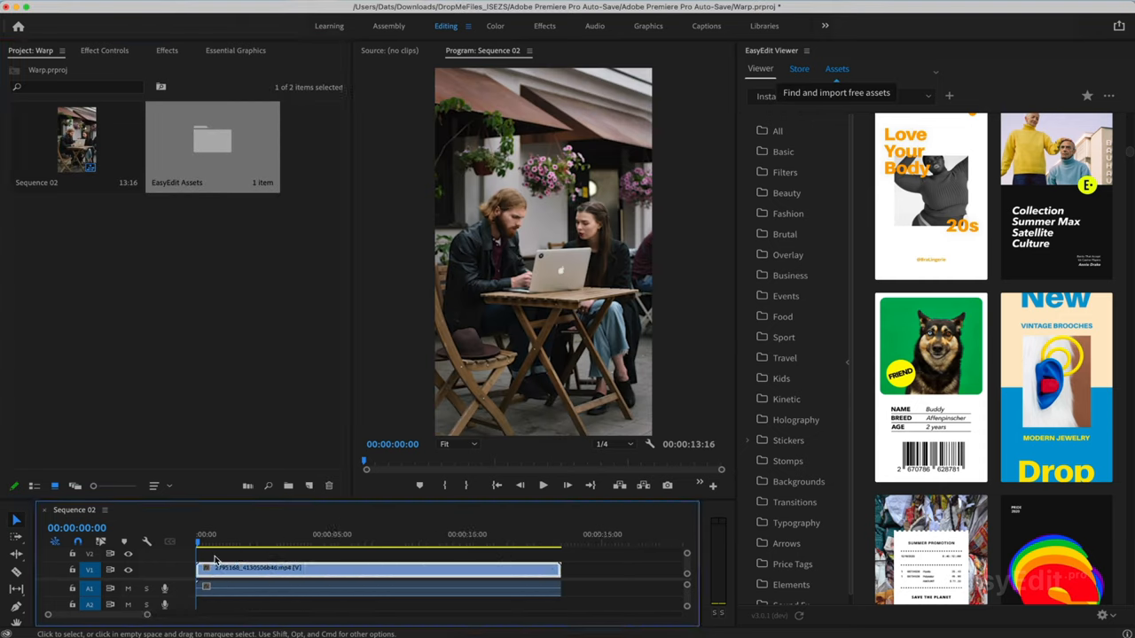
Play the imported café clip from the Sequence 02 timeline in the Program Monitor.
{"action": "left_click", "coordinate": [543, 486]}
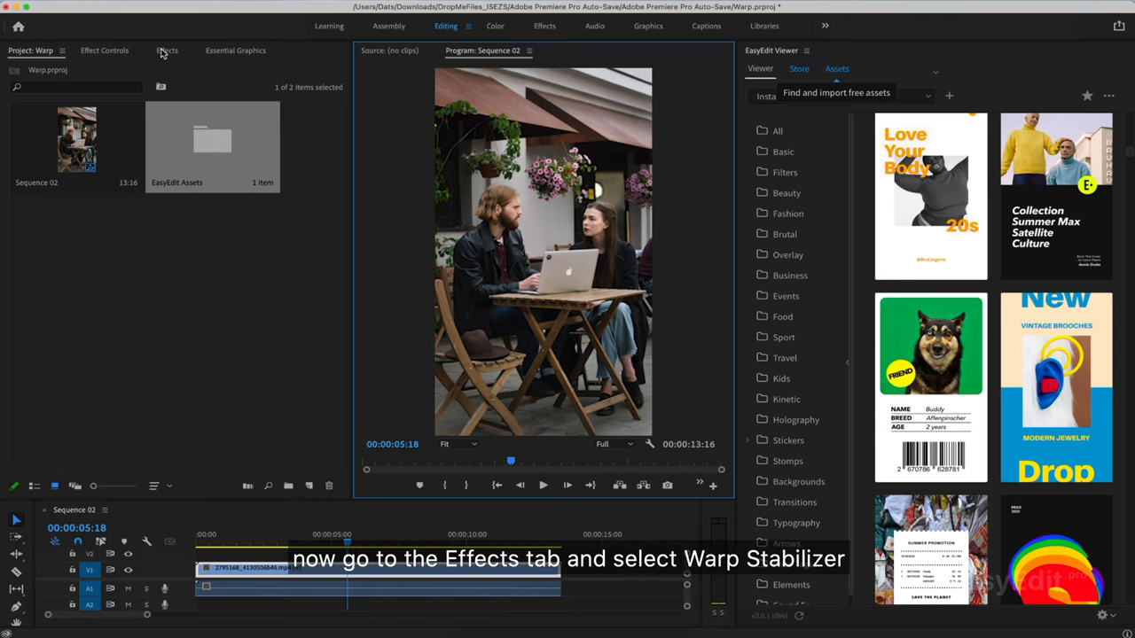
Search the Effects panel for 'warp', apply Warp Stabilizer to the clip and show its Effect Controls.
{"action": "left_click", "coordinate": [166, 49]}
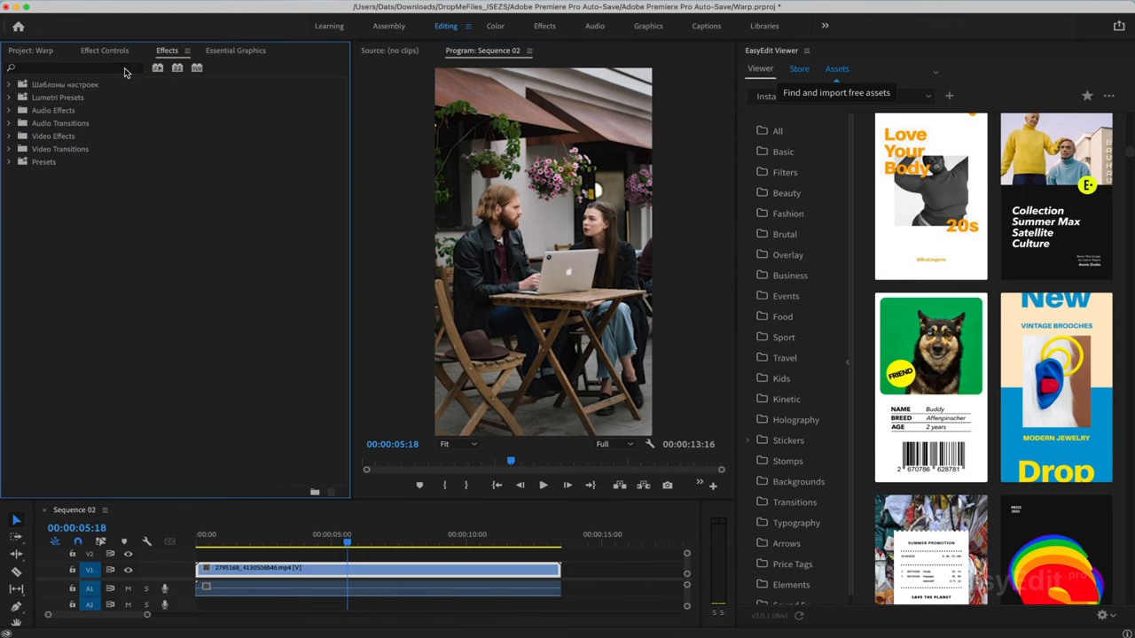
{"action": "type", "text": "warp"}
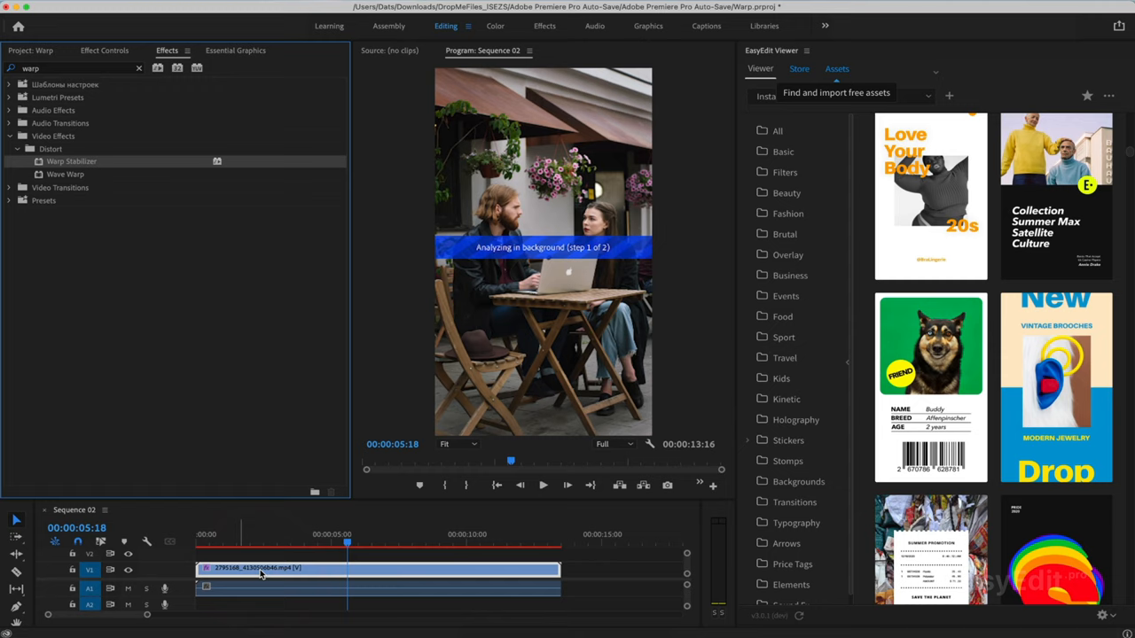
{"action": "mouse_move", "coordinate": [453, 280]}
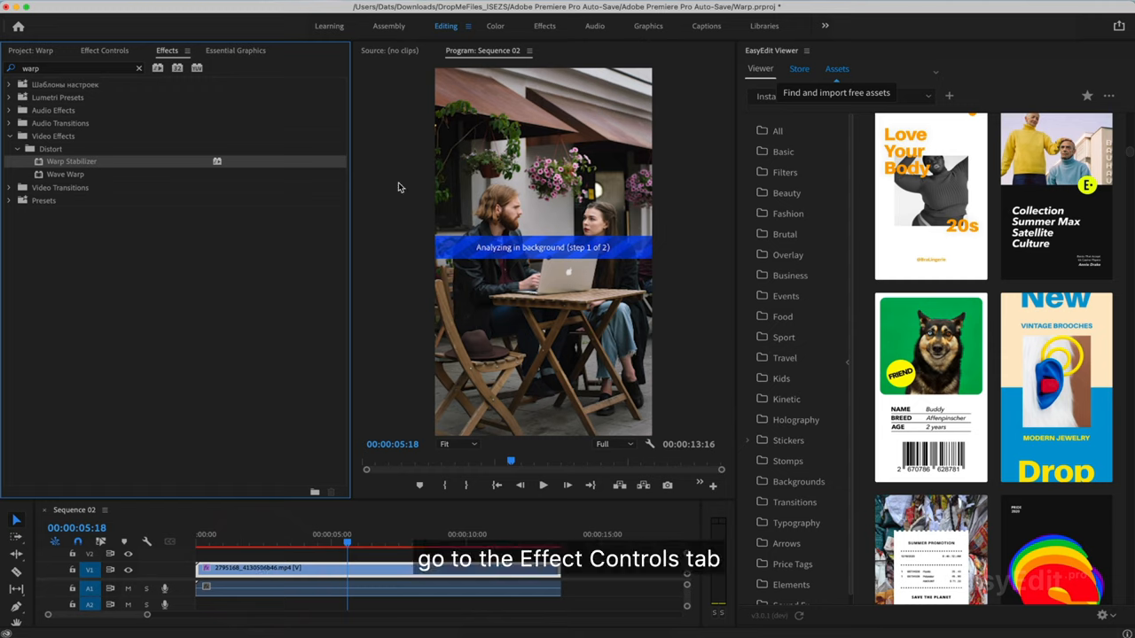
{"action": "left_click", "coordinate": [103, 50]}
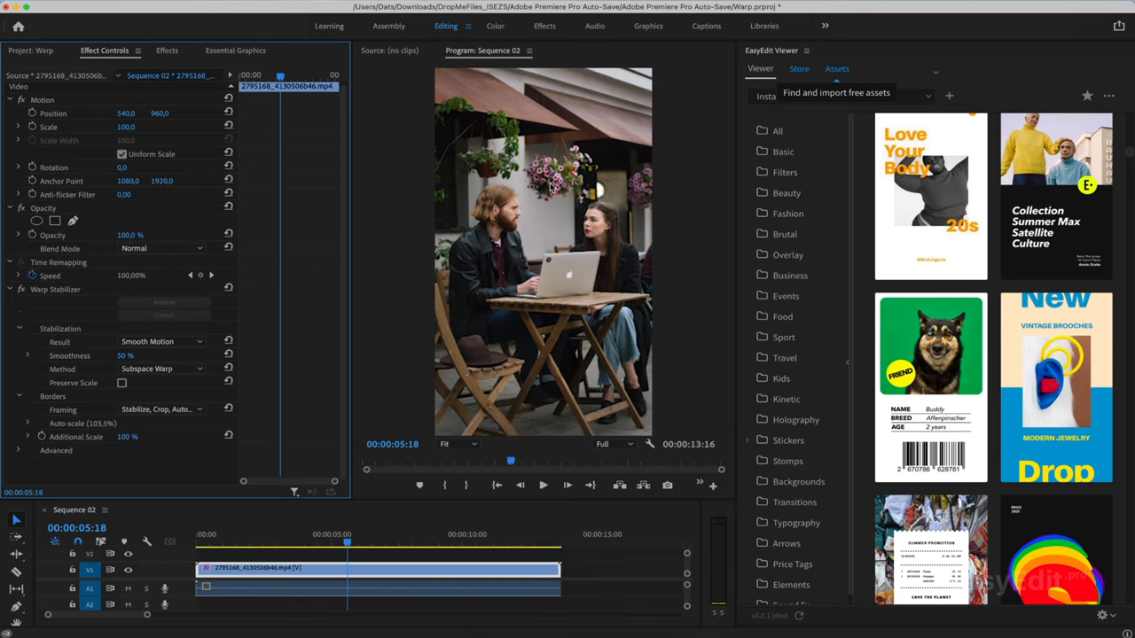
{"action": "mouse_move", "coordinate": [270, 327]}
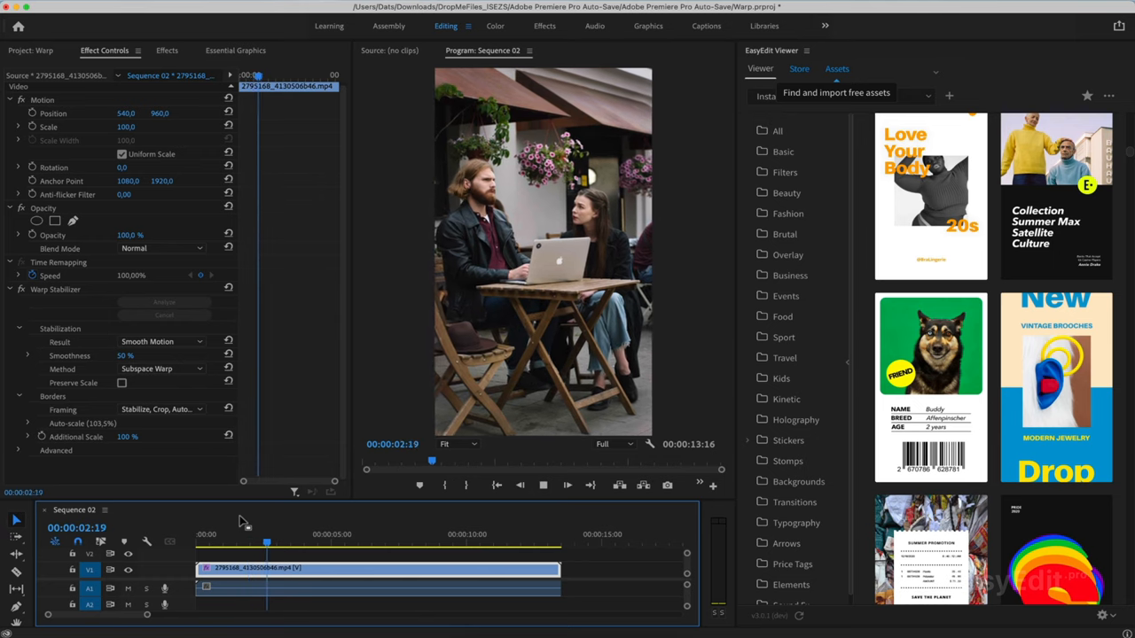
{"action": "left_click", "coordinate": [321, 533]}
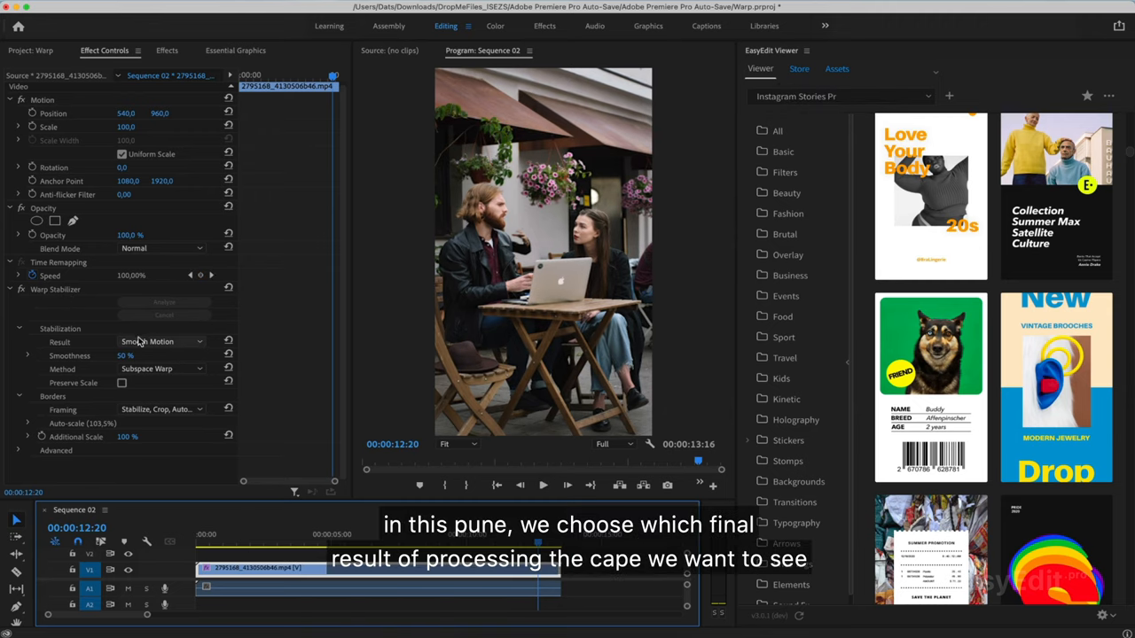
Set the Warp Stabilizer Result to No Motion instead of Smooth Motion.
{"action": "left_click", "coordinate": [159, 341]}
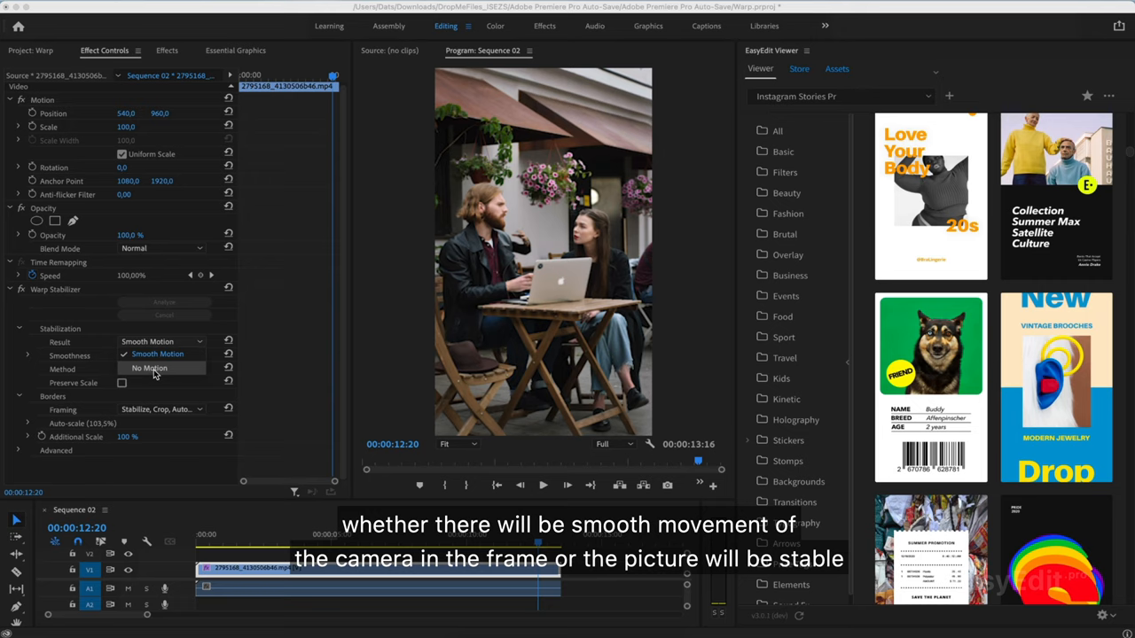
{"action": "left_click", "coordinate": [149, 367]}
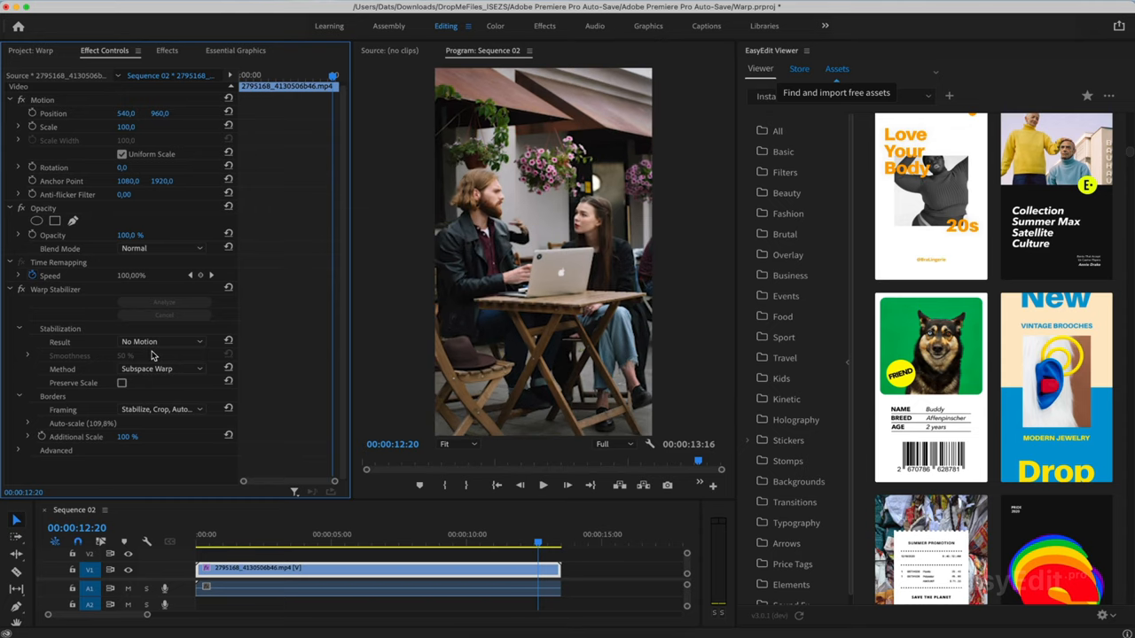
{"action": "left_click", "coordinate": [196, 545]}
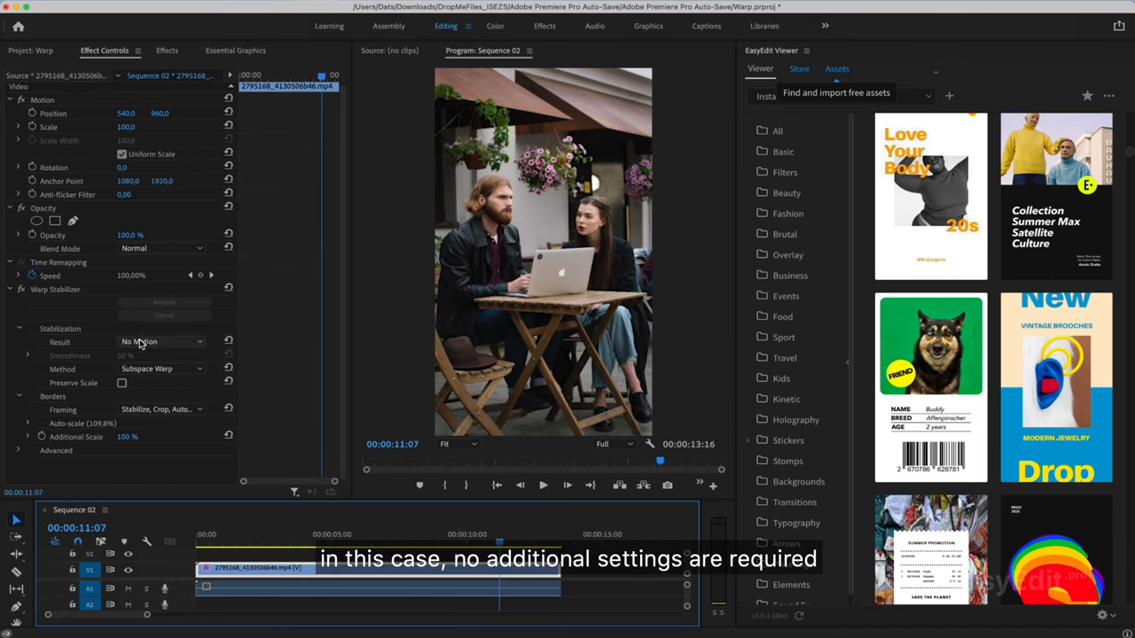
Return Result to Smooth Motion and lower Smoothness to 1% so the clip re-analyses.
{"action": "left_click", "coordinate": [159, 340]}
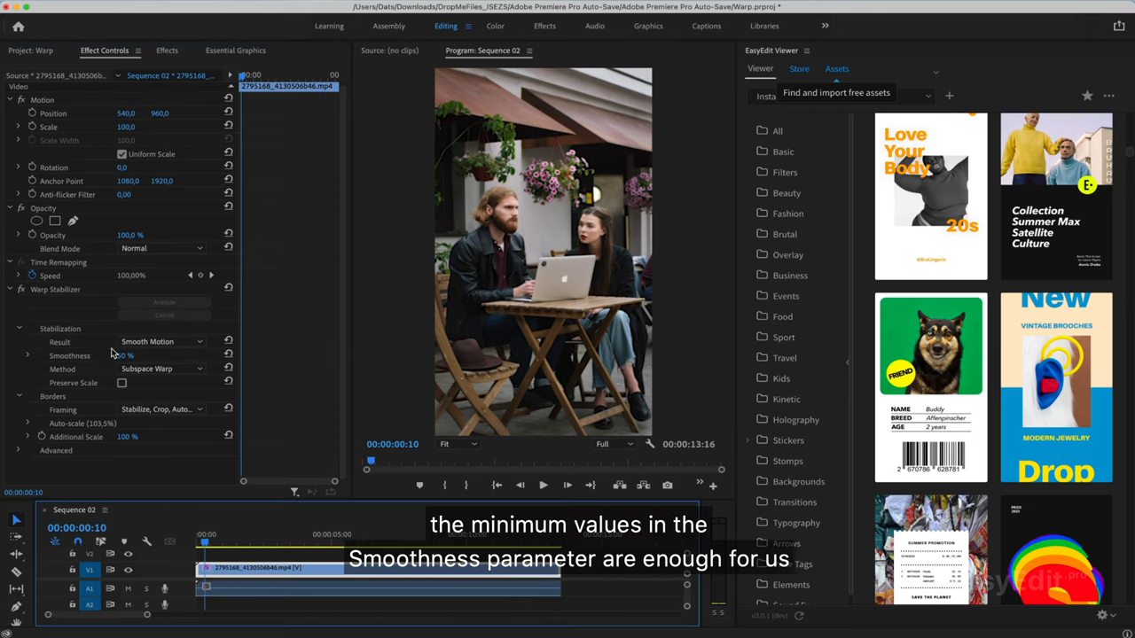
{"action": "left_click", "coordinate": [133, 354]}
{"action": "type", "text": "2"}
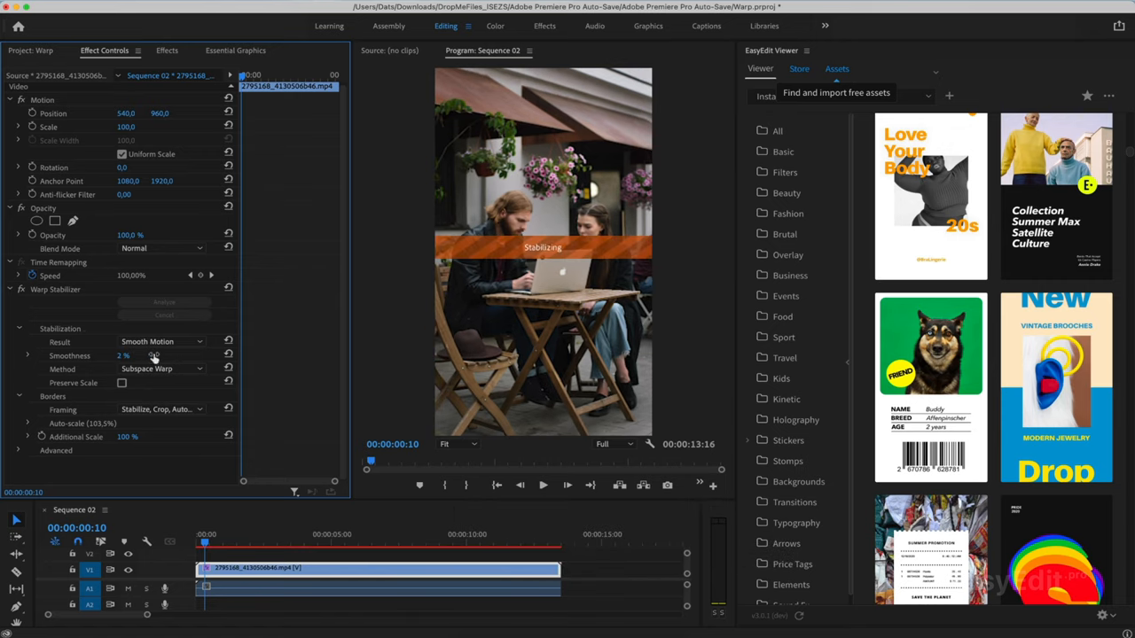
{"action": "left_click", "coordinate": [209, 542]}
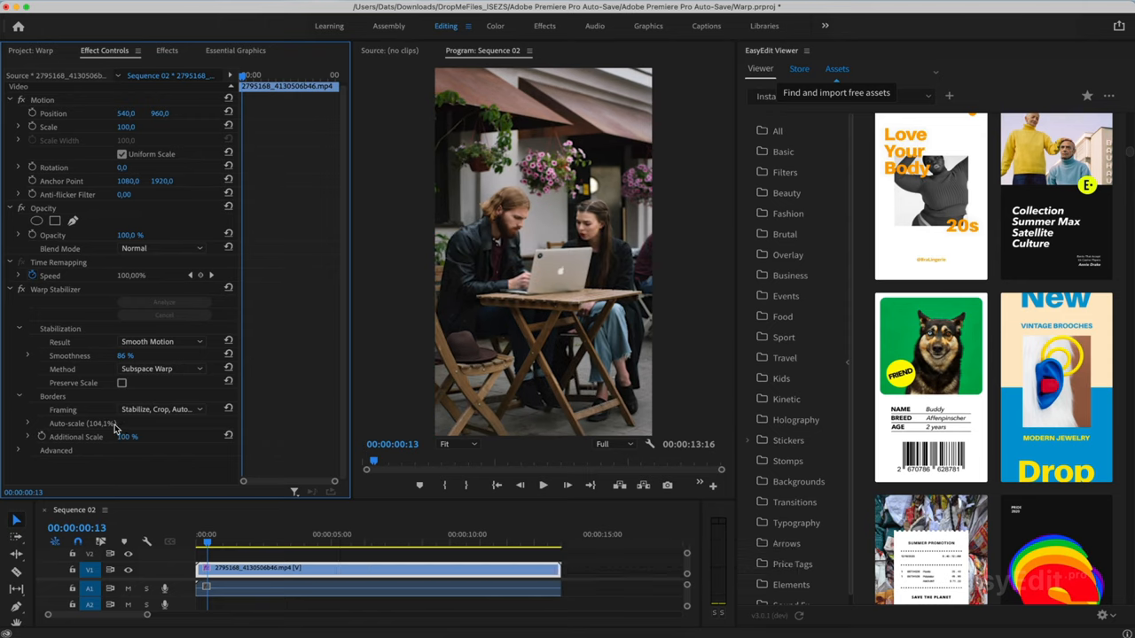
{"action": "left_click", "coordinate": [128, 355]}
{"action": "type", "text": "2"}
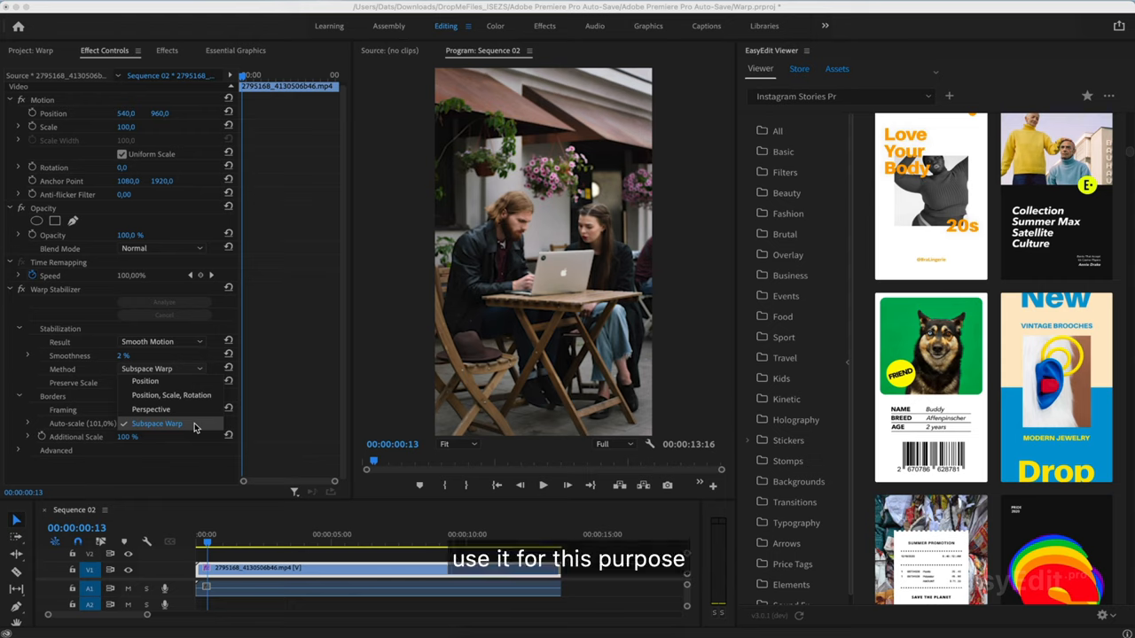
{"action": "left_click", "coordinate": [156, 422]}
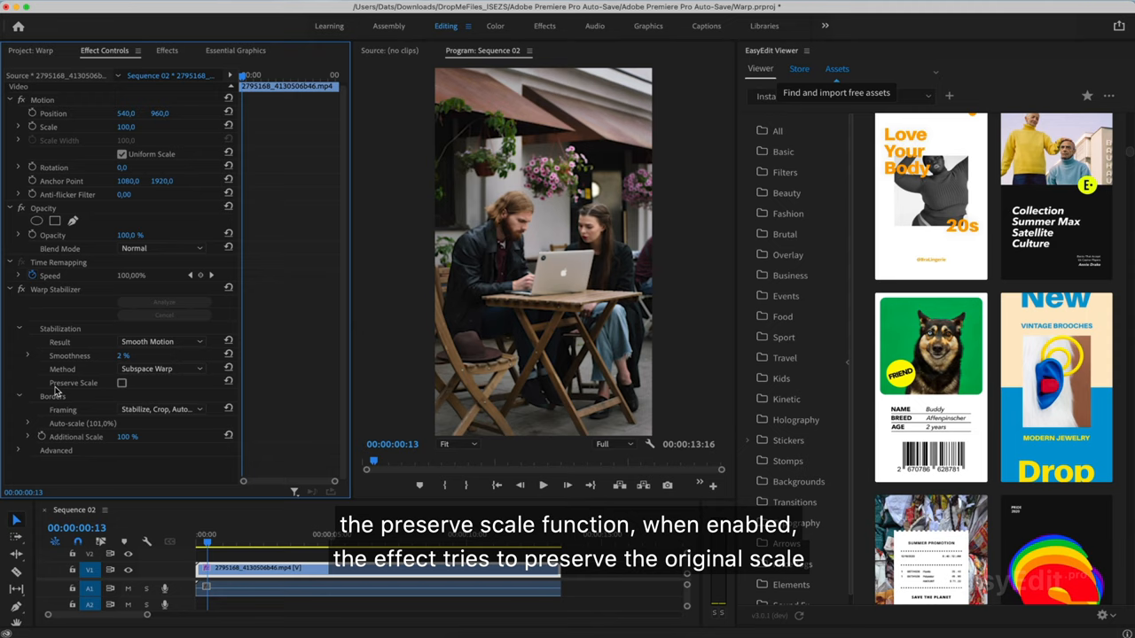
{"action": "mouse_move", "coordinate": [99, 387]}
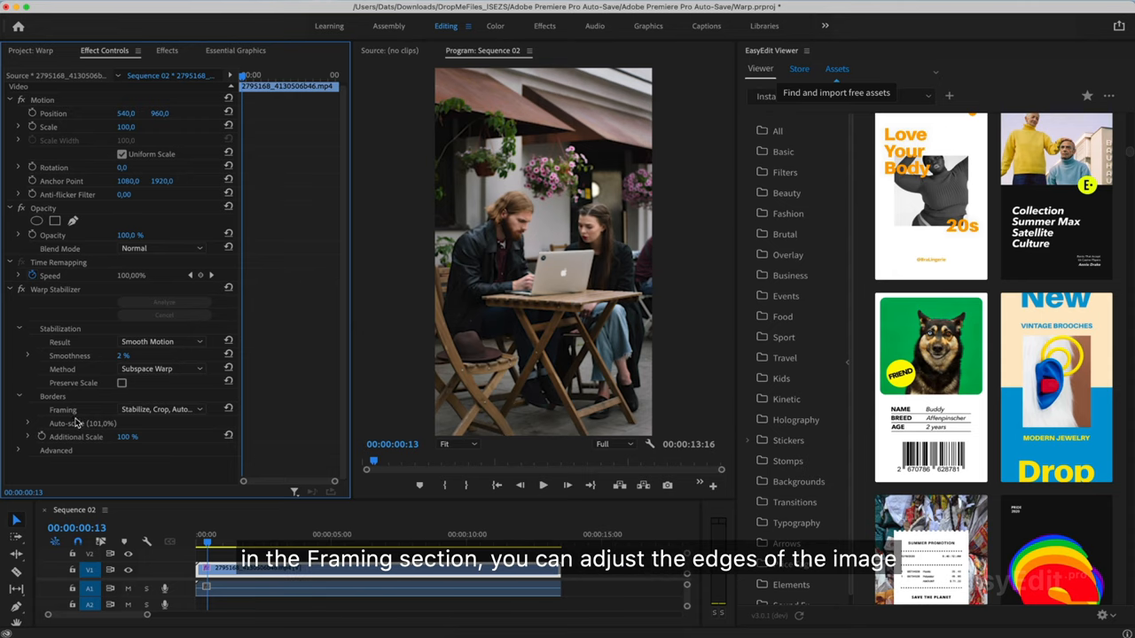
Set Framing to Stabilize Only to preview the black edges.
{"action": "left_click", "coordinate": [159, 408]}
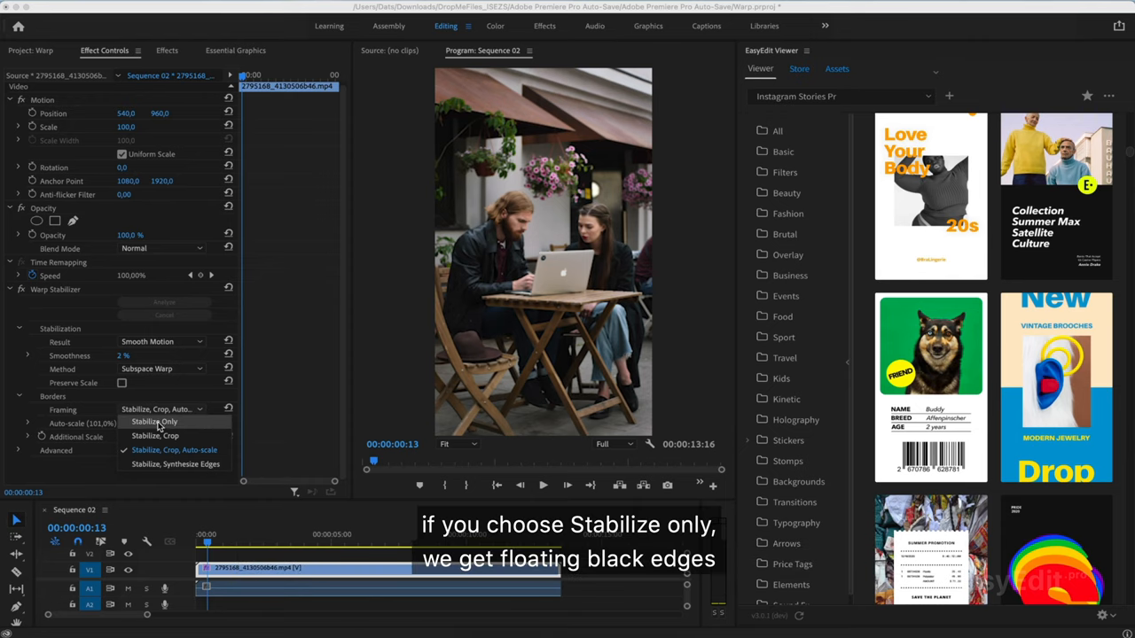
{"action": "mouse_move", "coordinate": [163, 422]}
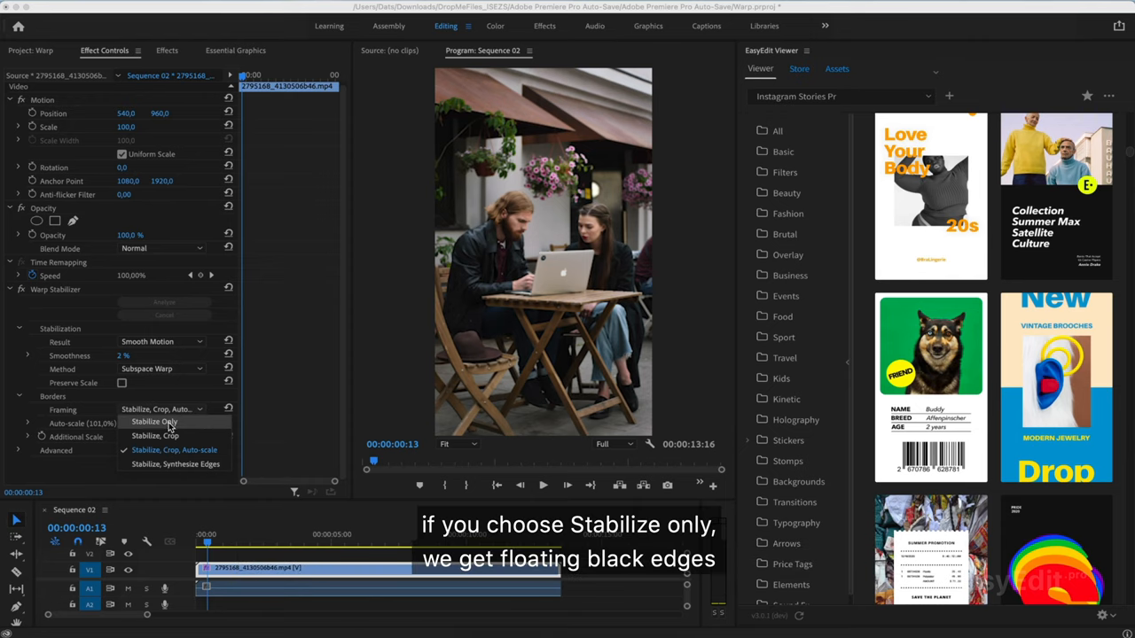
{"action": "left_click", "coordinate": [152, 422]}
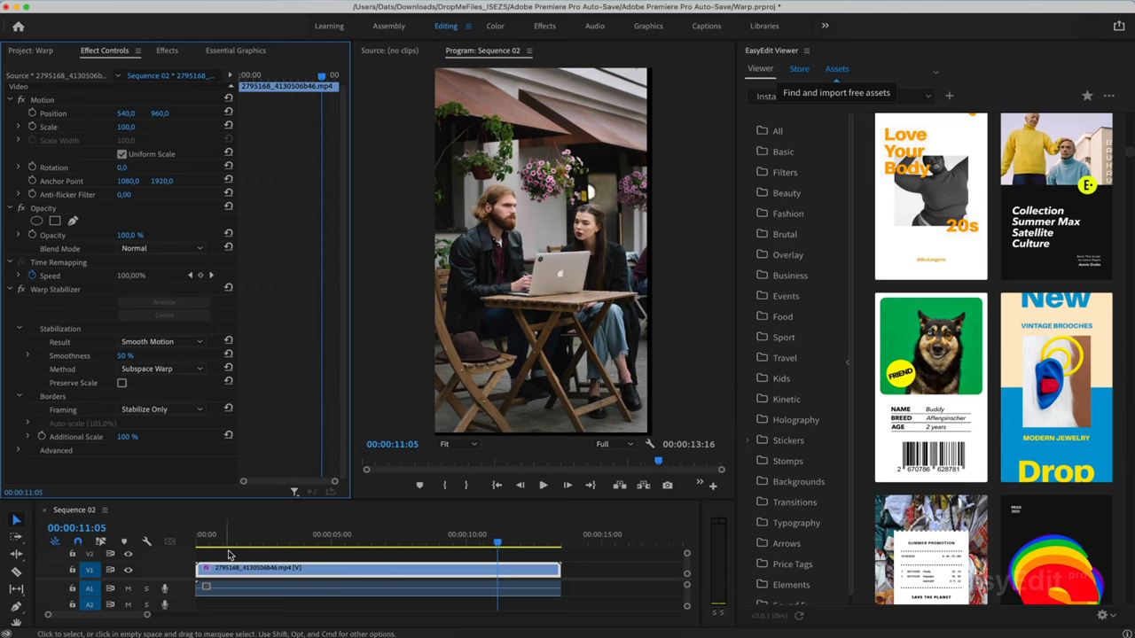
Change Framing to Stabilize, Crop with Smoothness at 50%.
{"action": "left_click", "coordinate": [163, 408]}
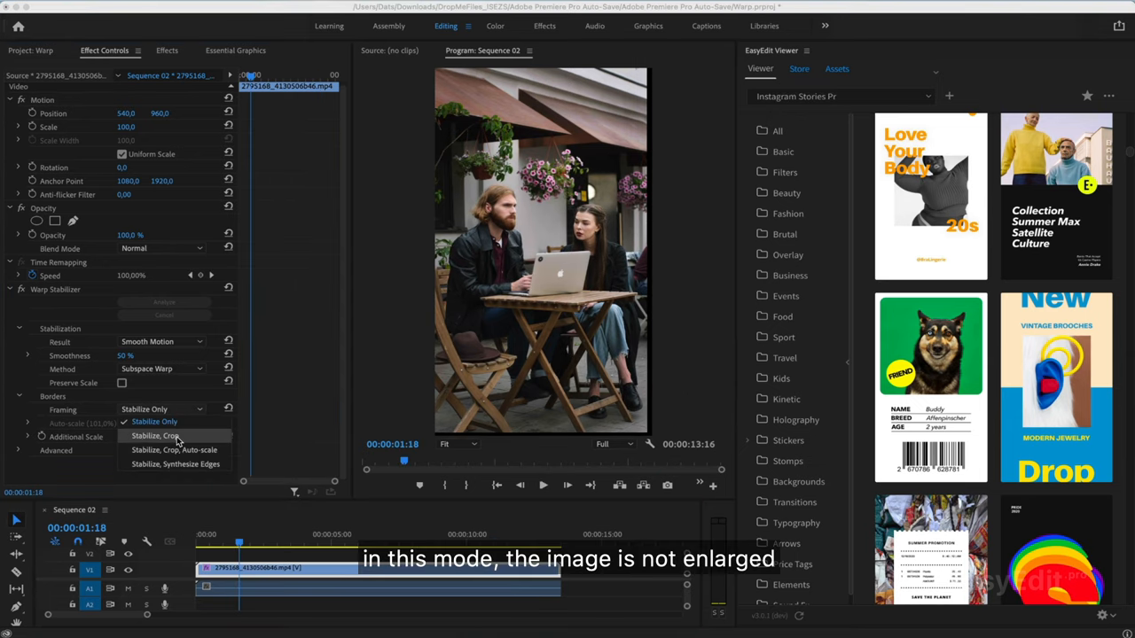
{"action": "left_click", "coordinate": [156, 436]}
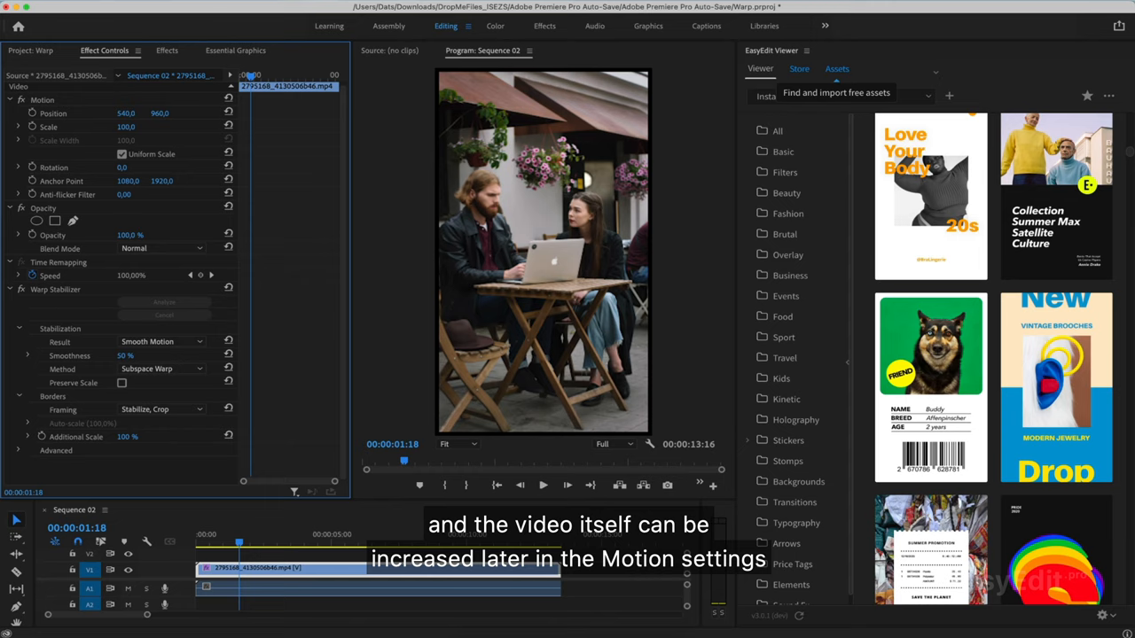
{"action": "left_click", "coordinate": [126, 128]}
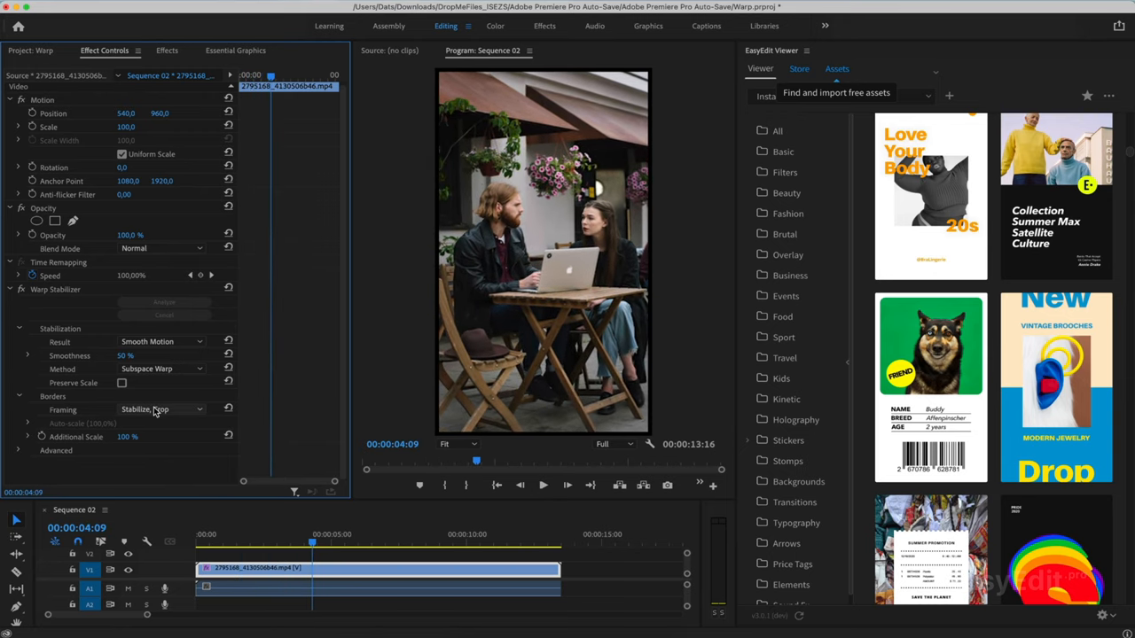
Try Stabilize, Synthesize Edges framing, then settle on Stabilize, Crop, Auto-scale (about 103.9%).
{"action": "left_click", "coordinate": [163, 408]}
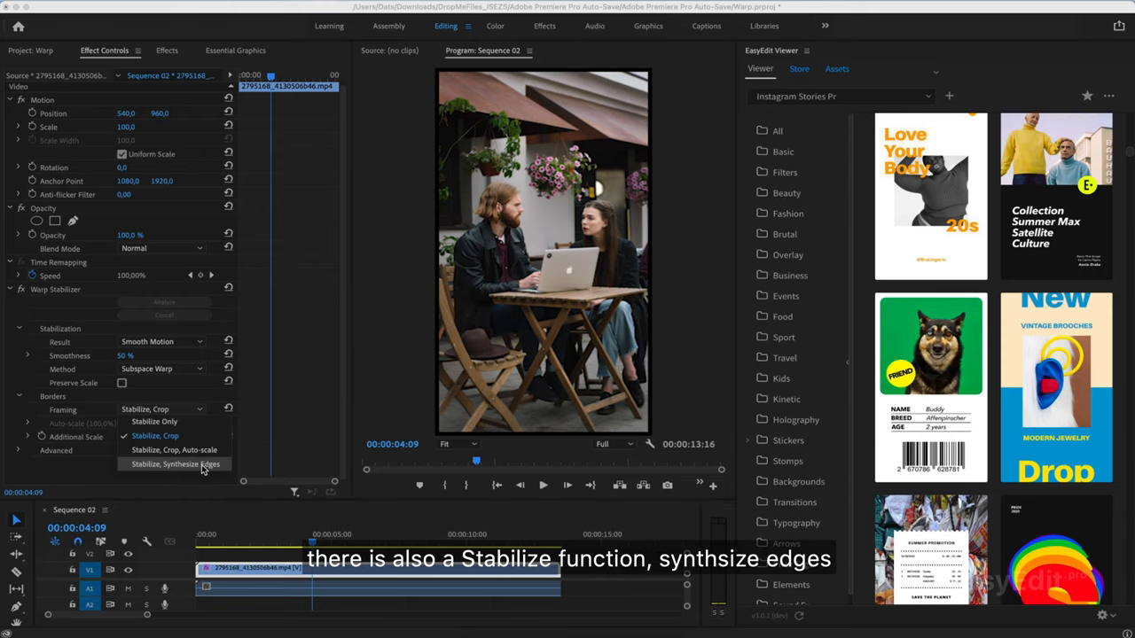
{"action": "left_click", "coordinate": [176, 464]}
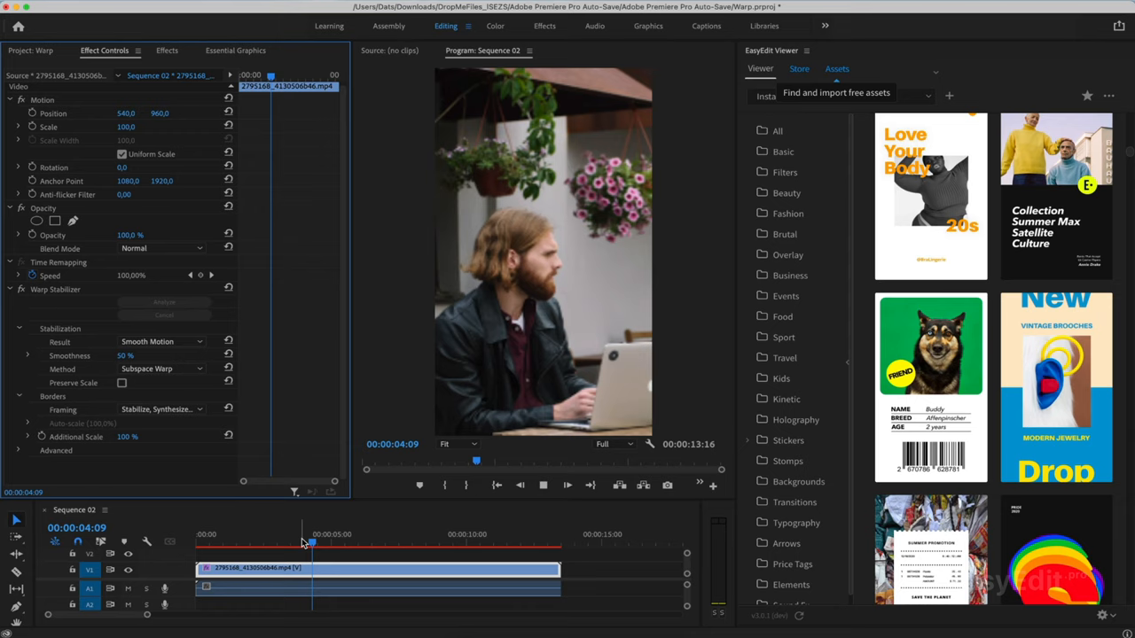
{"action": "left_click", "coordinate": [160, 408]}
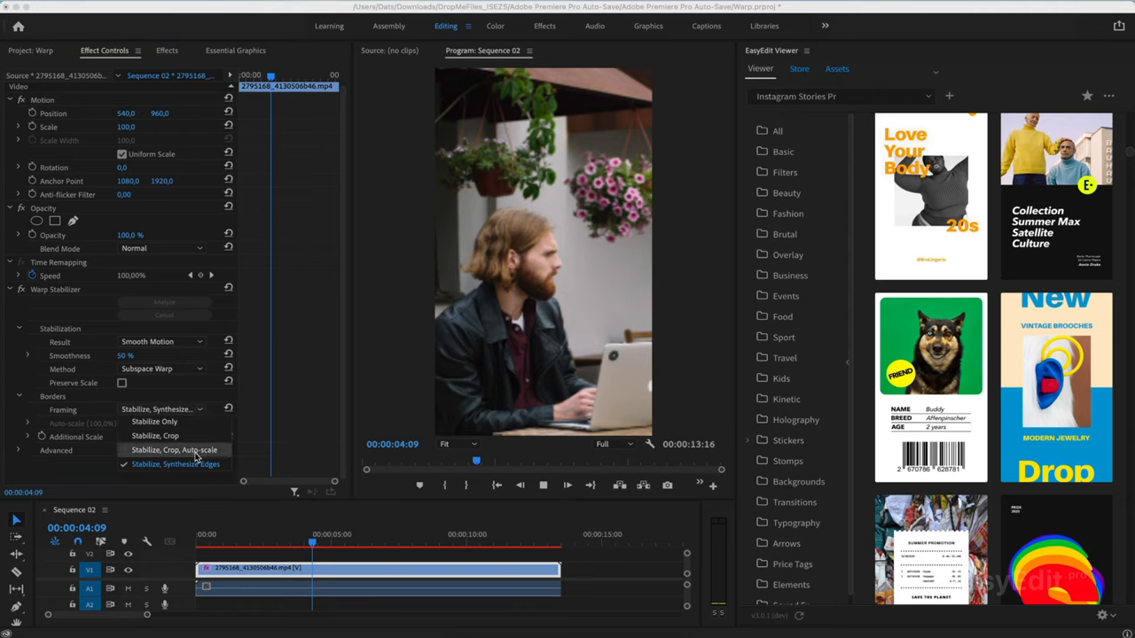
{"action": "left_click", "coordinate": [174, 451]}
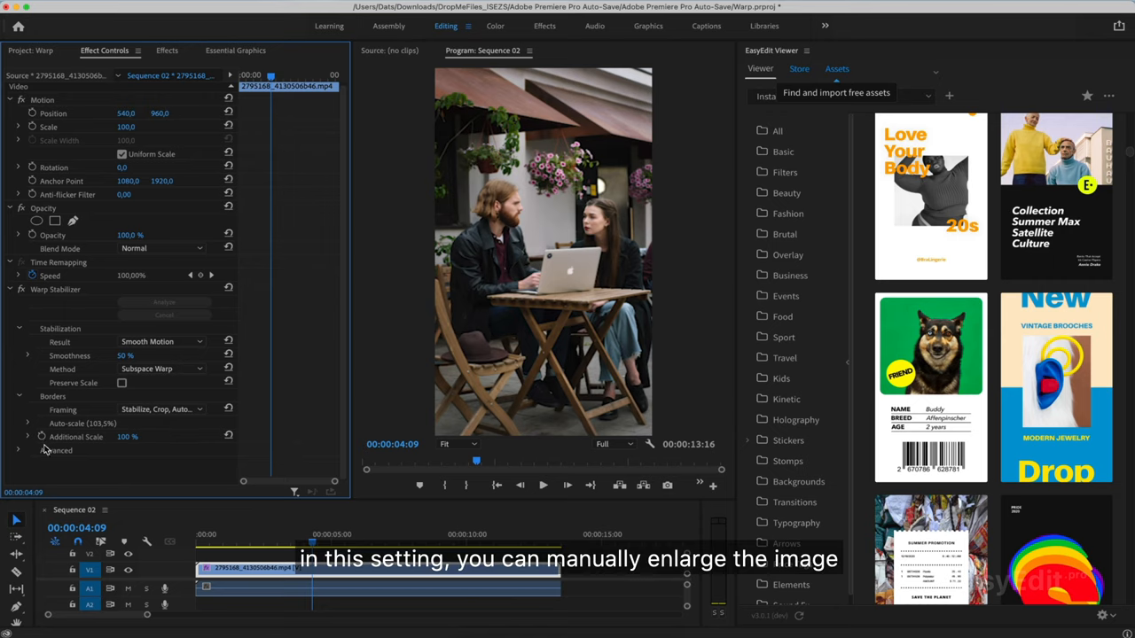
{"action": "mouse_move", "coordinate": [74, 447]}
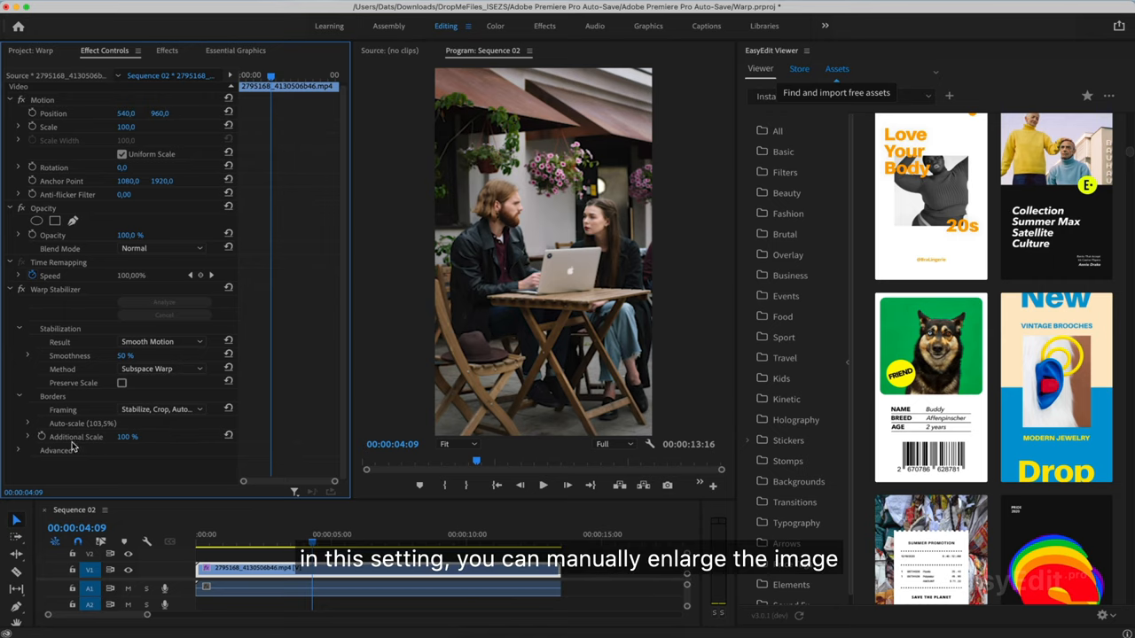
Enable Detailed Analysis under the stabilizer's Advanced settings.
{"action": "left_click", "coordinate": [18, 450]}
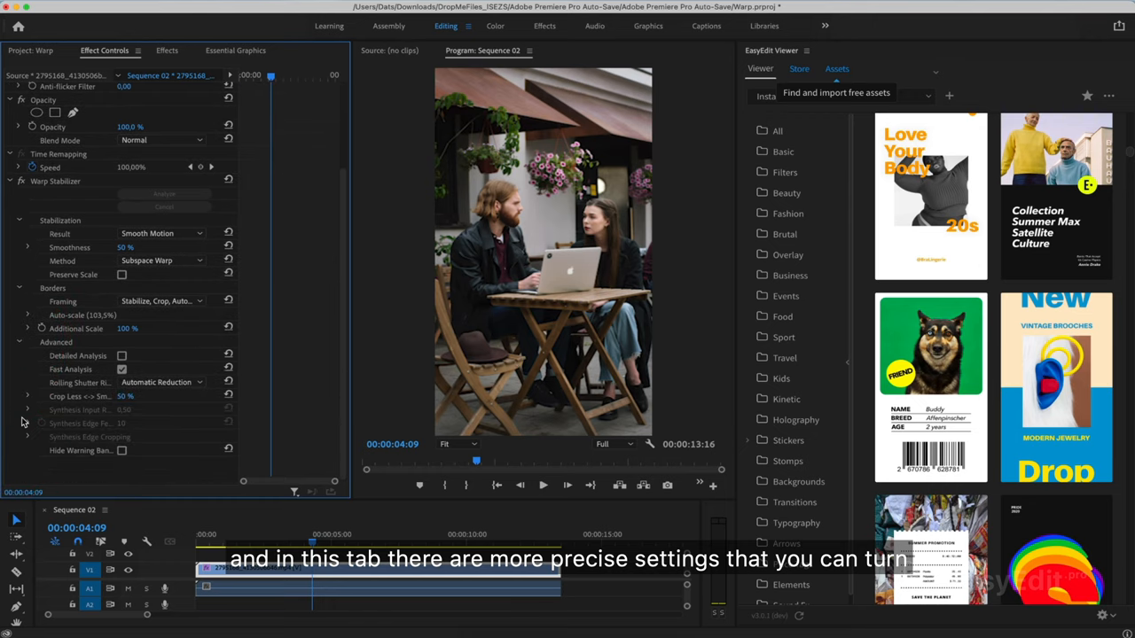
{"action": "mouse_move", "coordinate": [37, 387]}
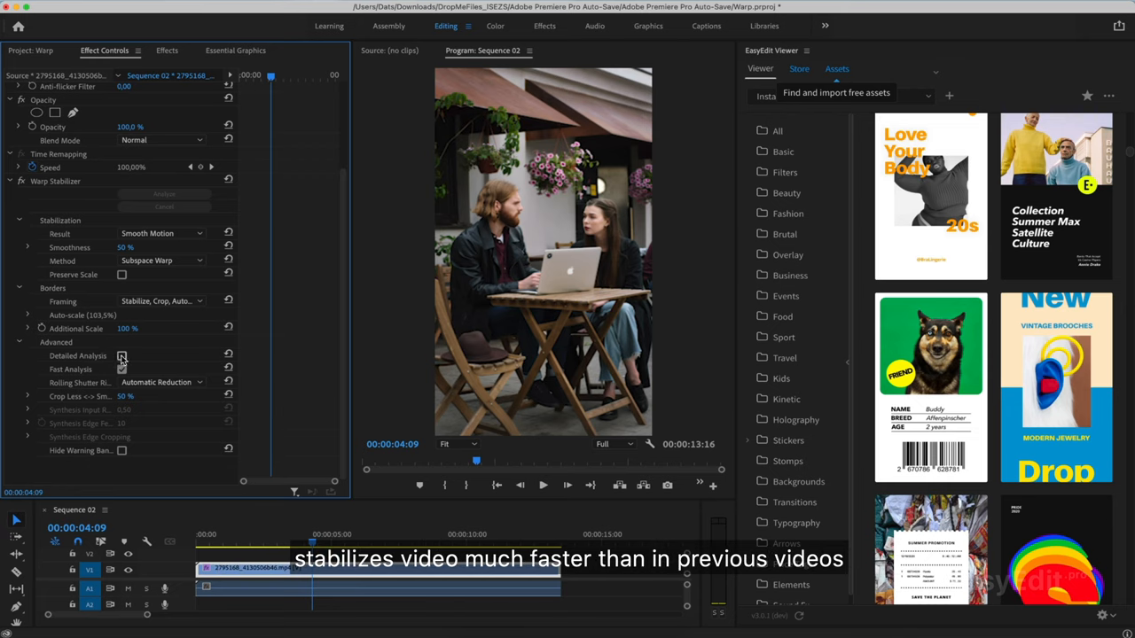
{"action": "left_click", "coordinate": [120, 355]}
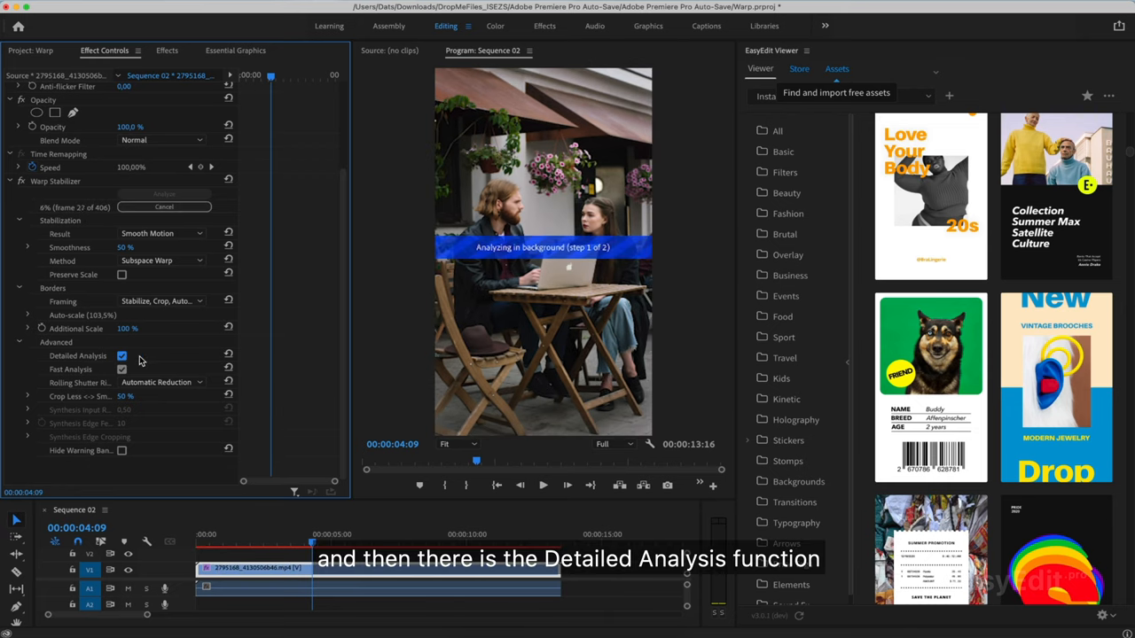